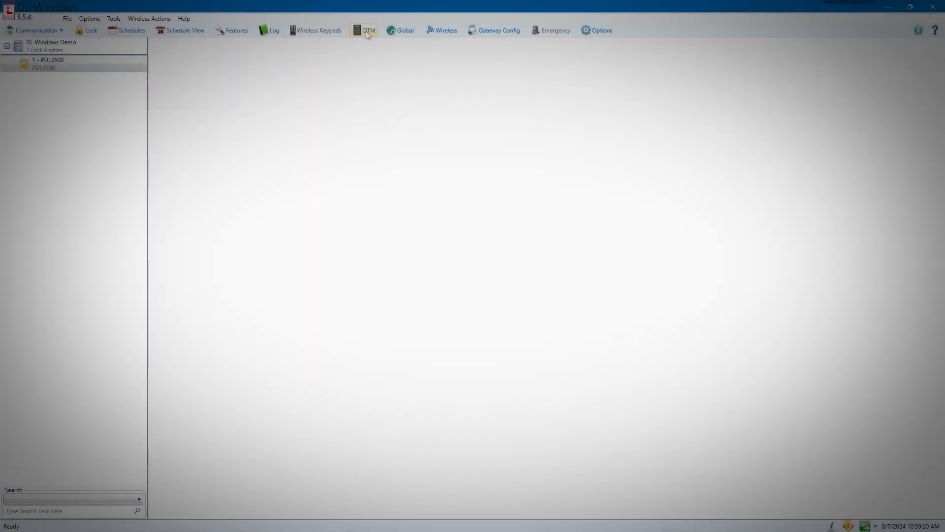
# Open DTM 3 Support for the DL Windows Demo from the toolbar DTM button.
pyautogui.click(368, 30)
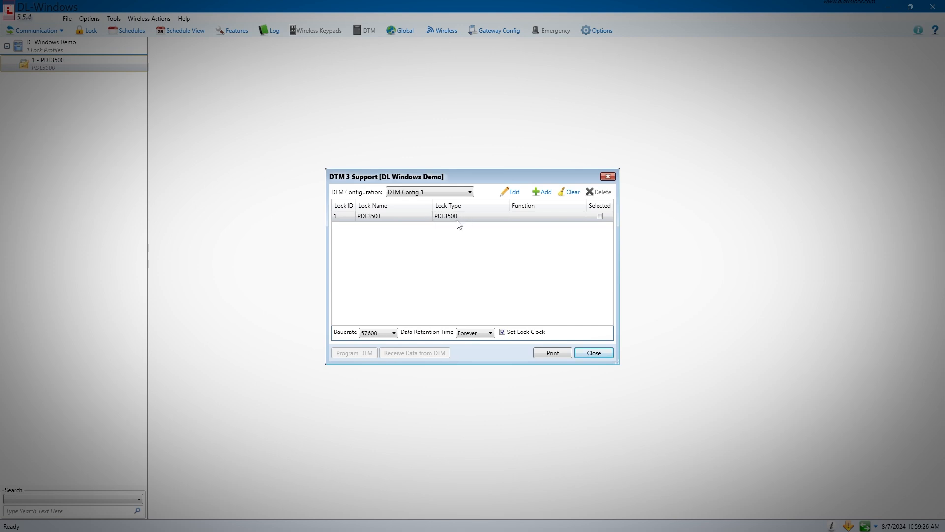
# Set the PDL3500 lock's function in DTM Config 1 to Send Program.
pyautogui.click(546, 216)
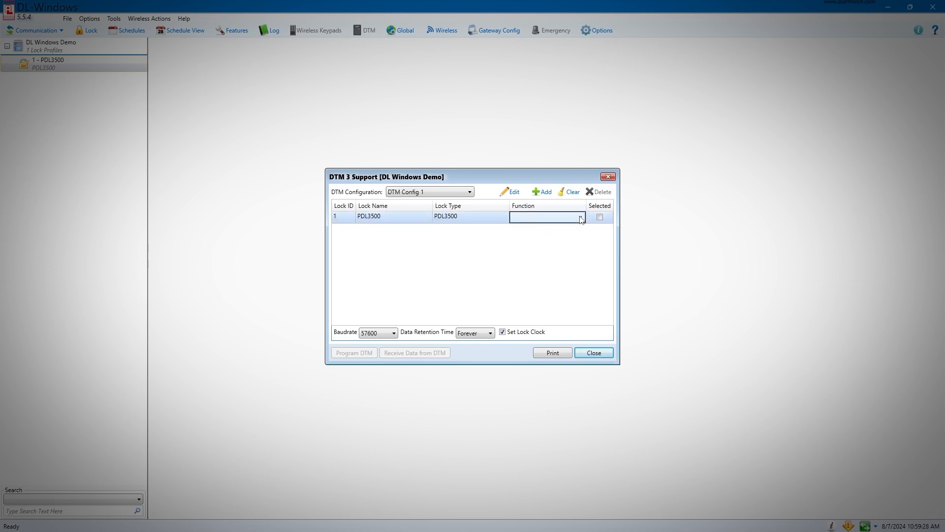
pyautogui.click(579, 216)
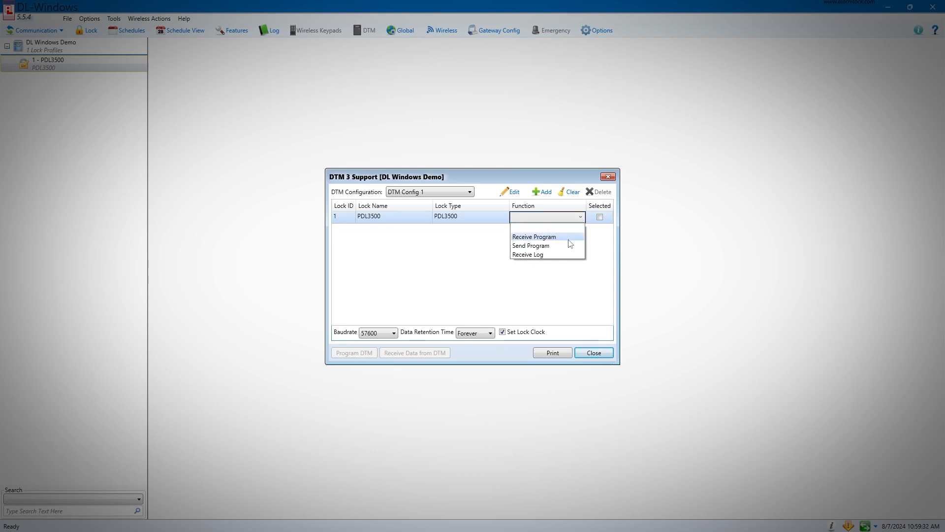
pyautogui.moveTo(566, 255)
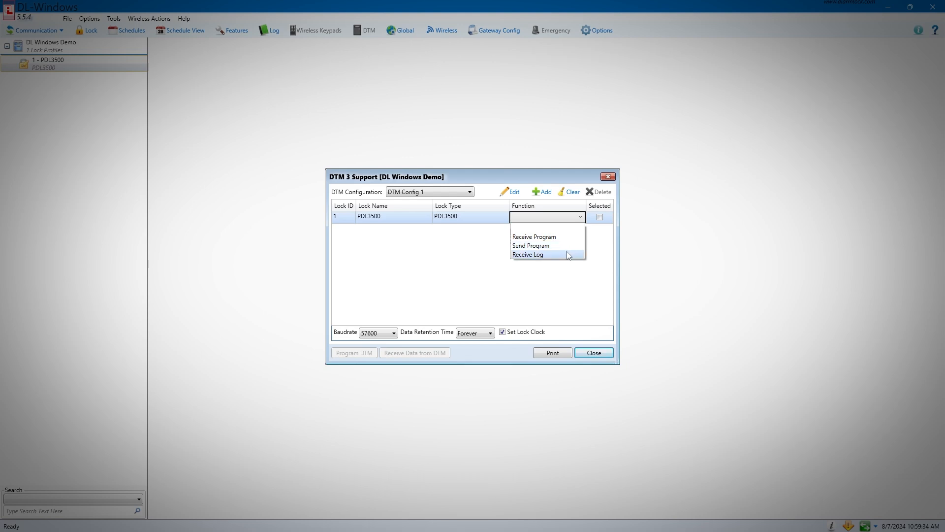
pyautogui.moveTo(542, 245)
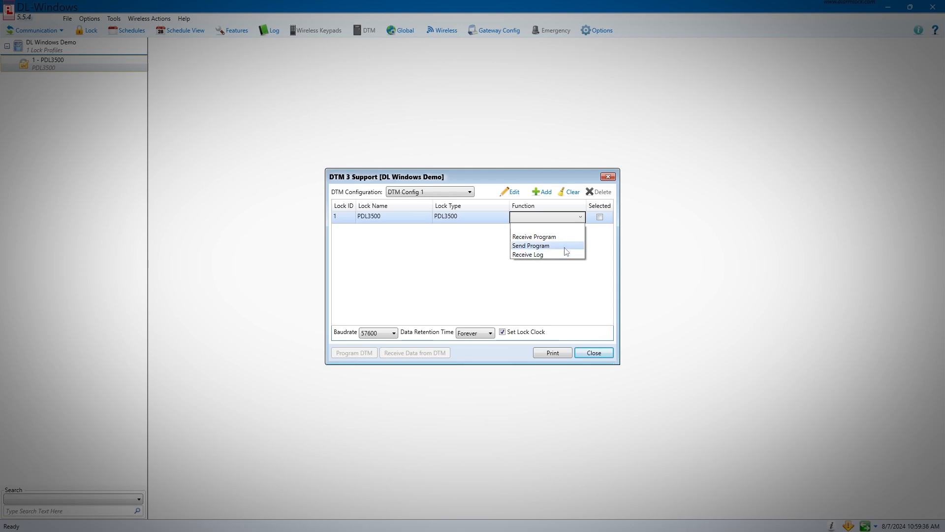
pyautogui.click(531, 245)
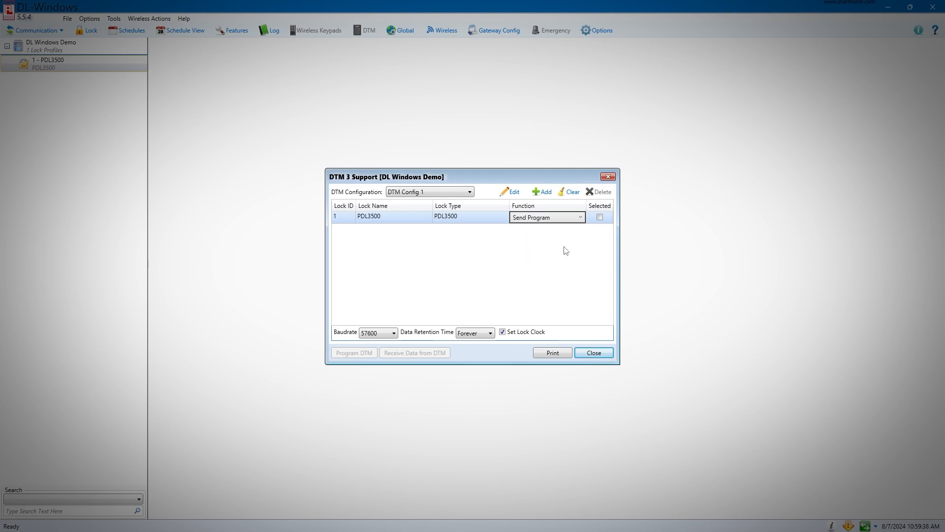
pyautogui.moveTo(585, 231)
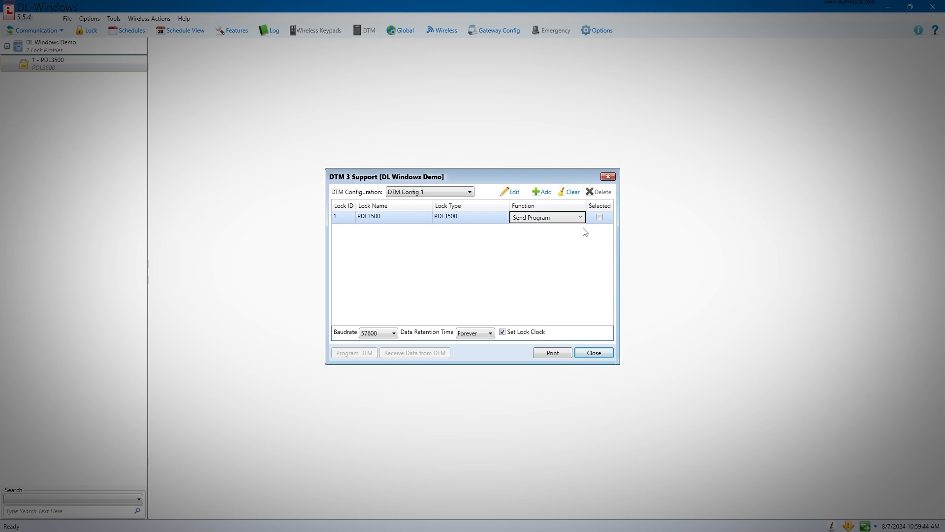
# Mark the PDL3500 lock as Selected and program the DTM over COM4.
pyautogui.click(599, 215)
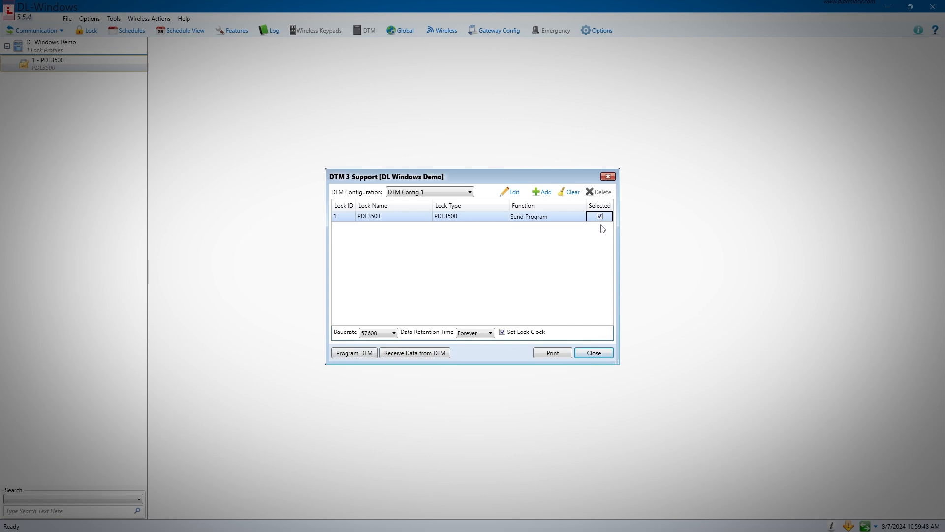
pyautogui.moveTo(427, 286)
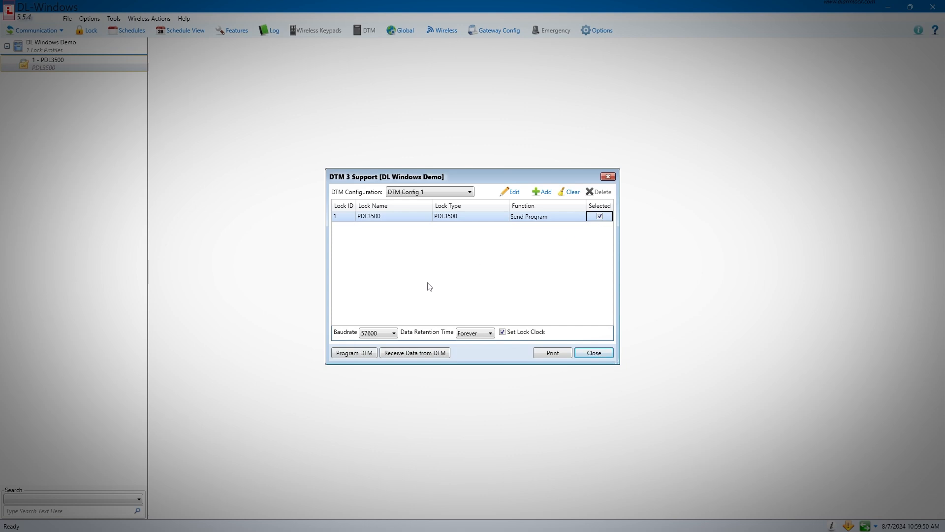
pyautogui.moveTo(353, 356)
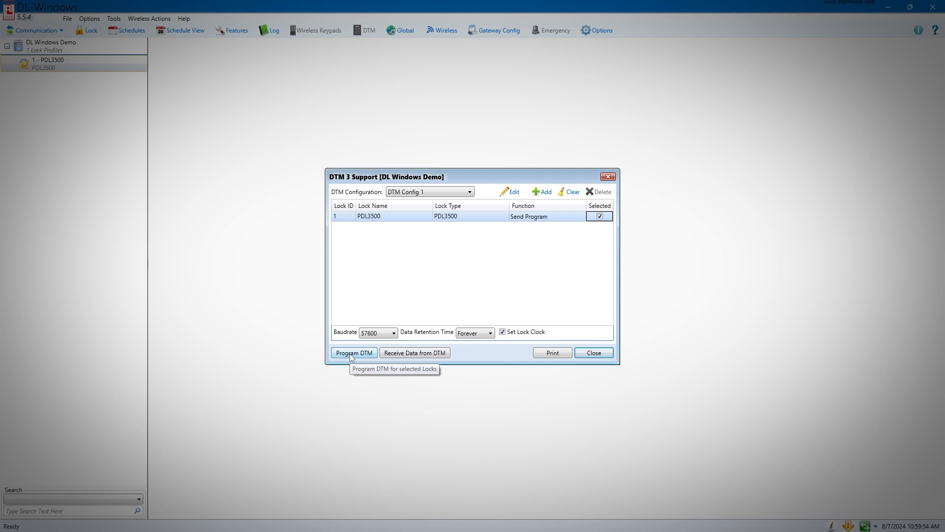
pyautogui.click(354, 352)
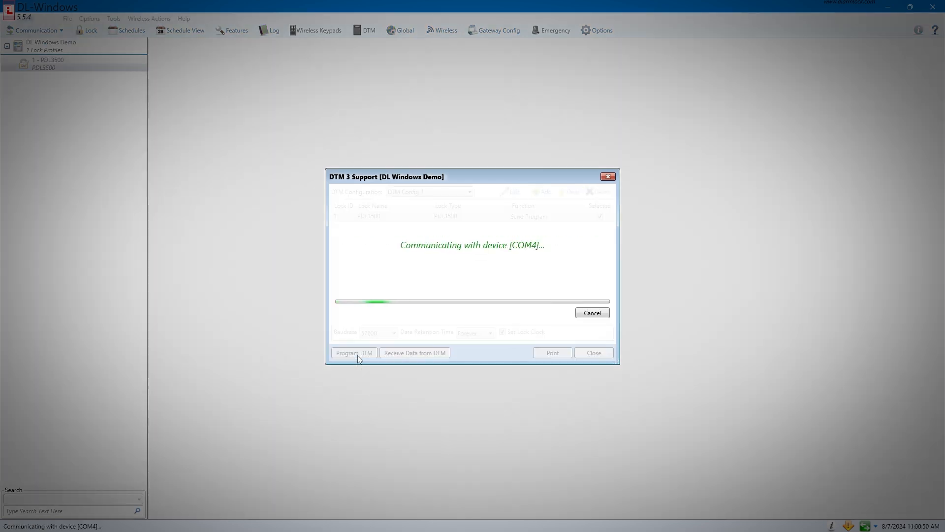